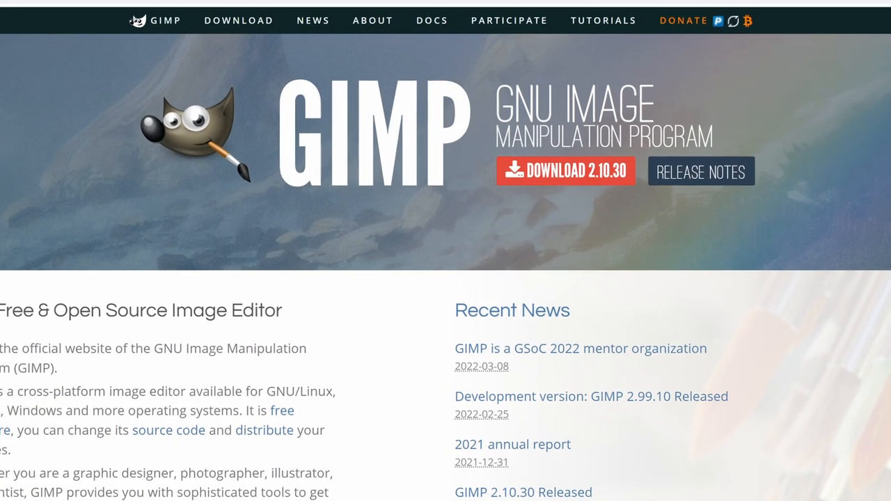
Step: Select Information.png, ITSystem.png and Language.png in Supplements and open them in GIMP
{"action": "scroll", "scroll_direction": "down", "scroll_amount": 3}
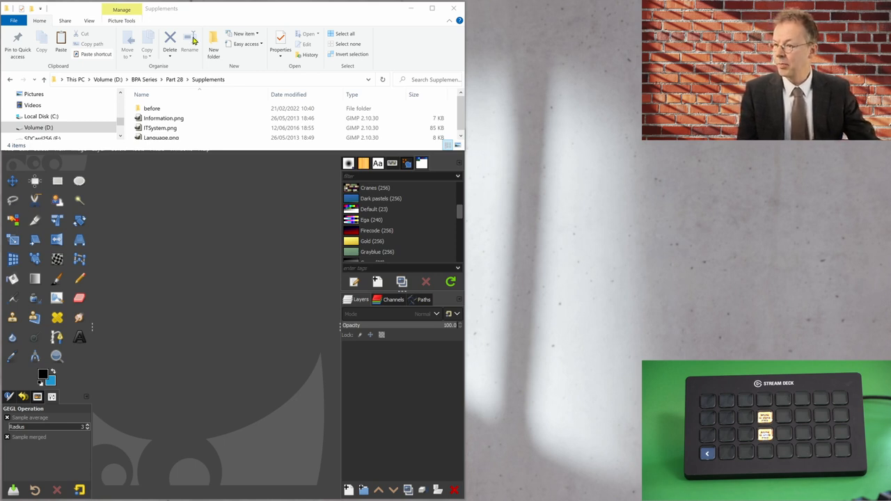
{"action": "left_click", "coordinate": [161, 128]}
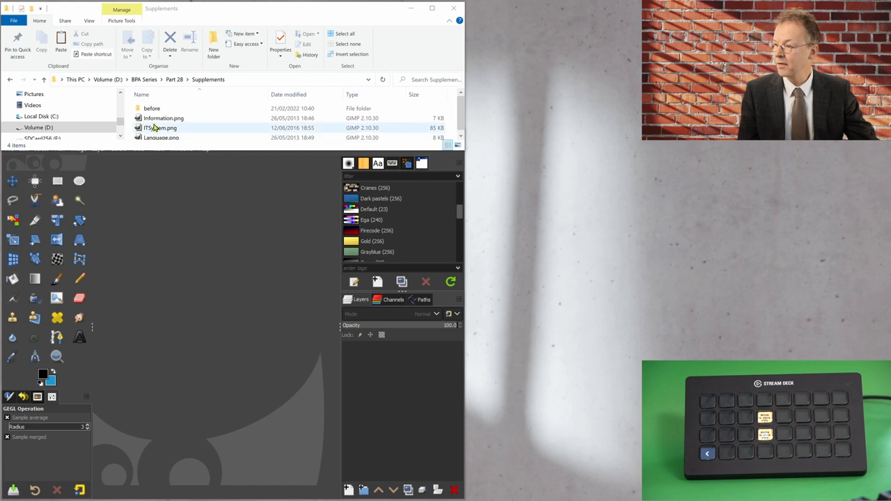
{"action": "left_click", "coordinate": [164, 117]}
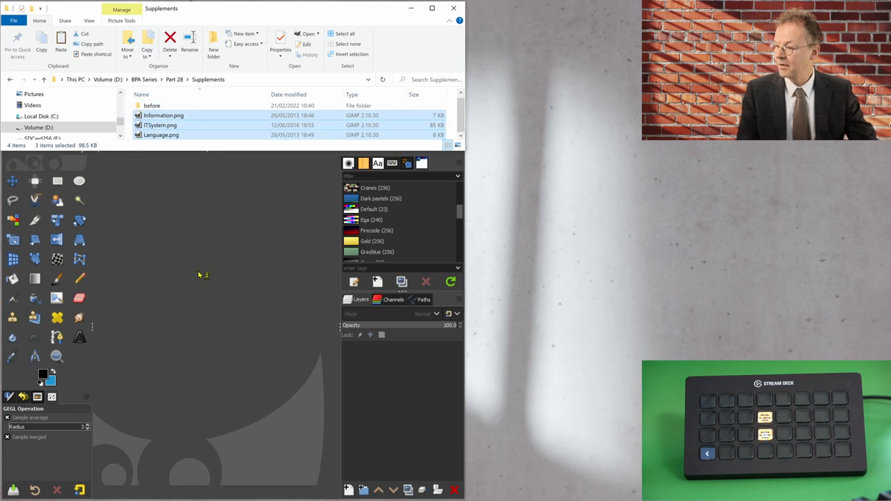
{"action": "double_click", "coordinate": [163, 115]}
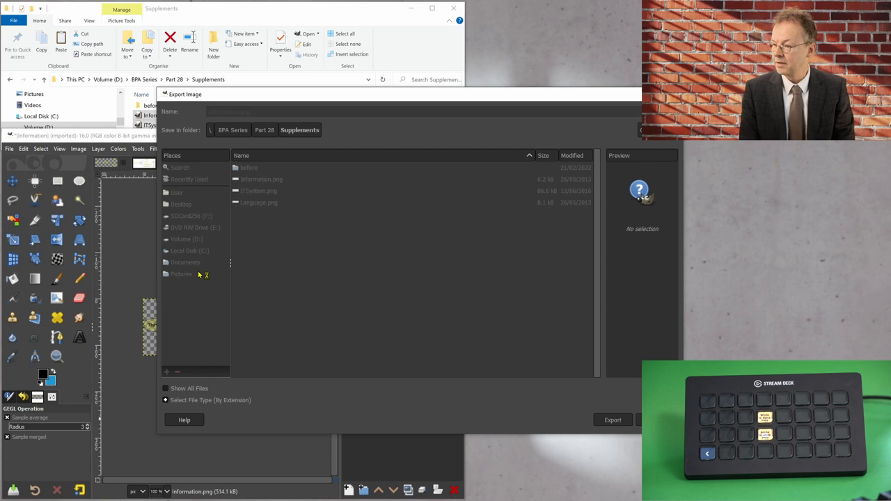
Step: Confirm Replace and the PNG export options as each drawing is re-exported with transparency
{"action": "left_click", "coordinate": [613, 420]}
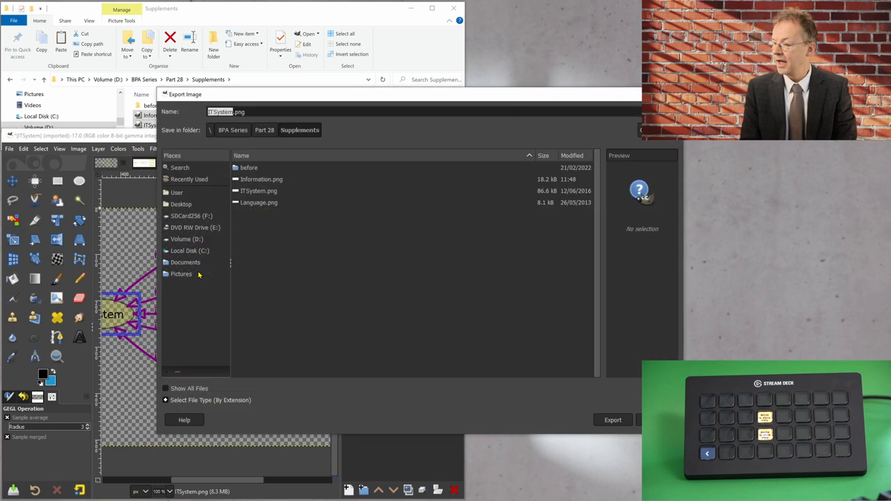
{"action": "left_click", "coordinate": [612, 420]}
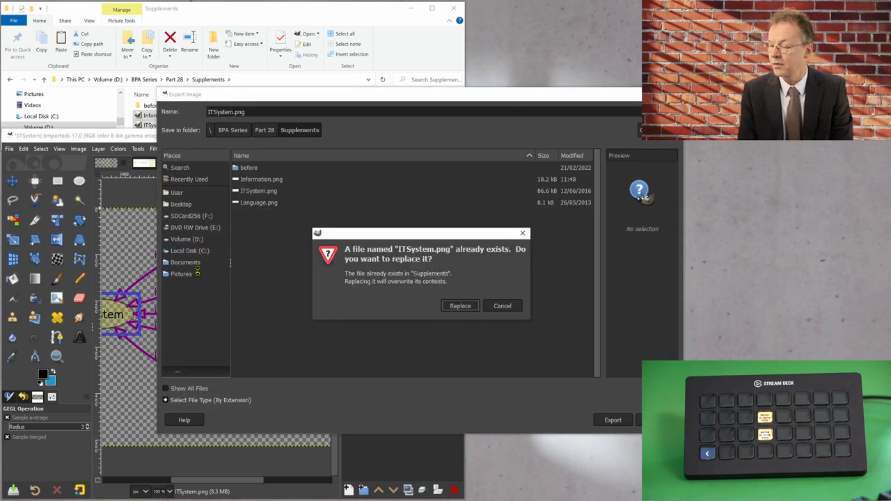
{"action": "left_click", "coordinate": [460, 306]}
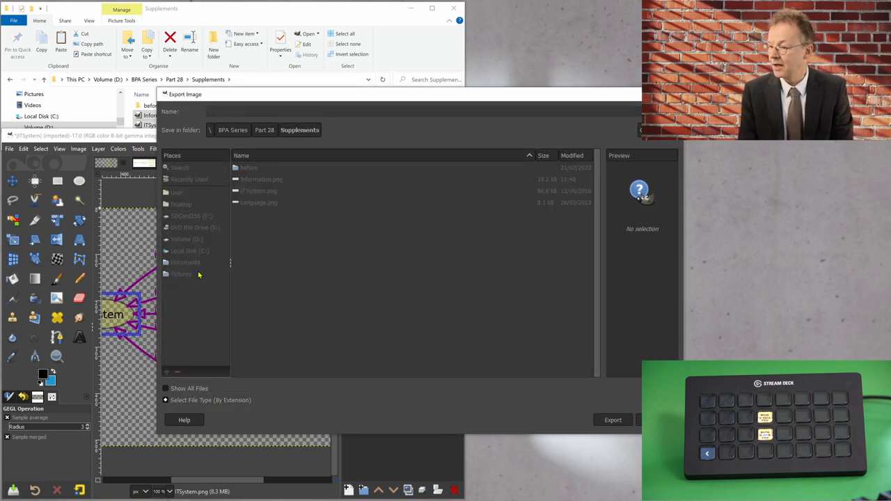
{"action": "left_click", "coordinate": [613, 420]}
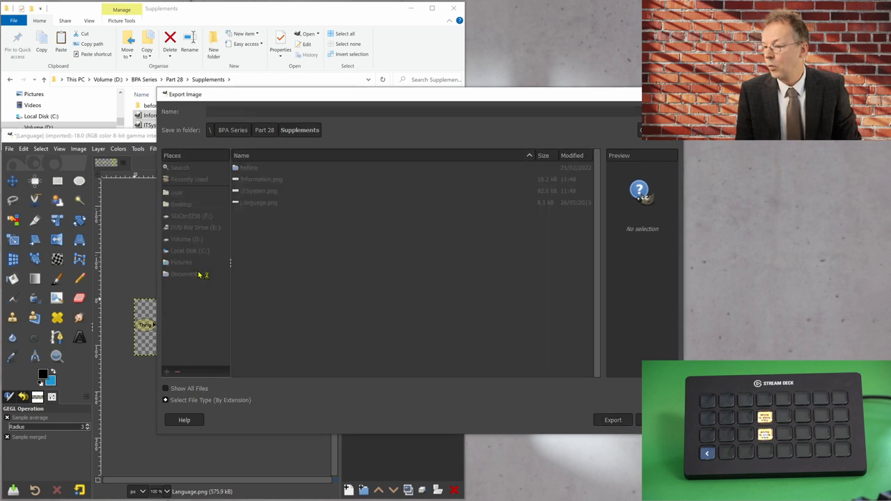
{"action": "left_click", "coordinate": [613, 420]}
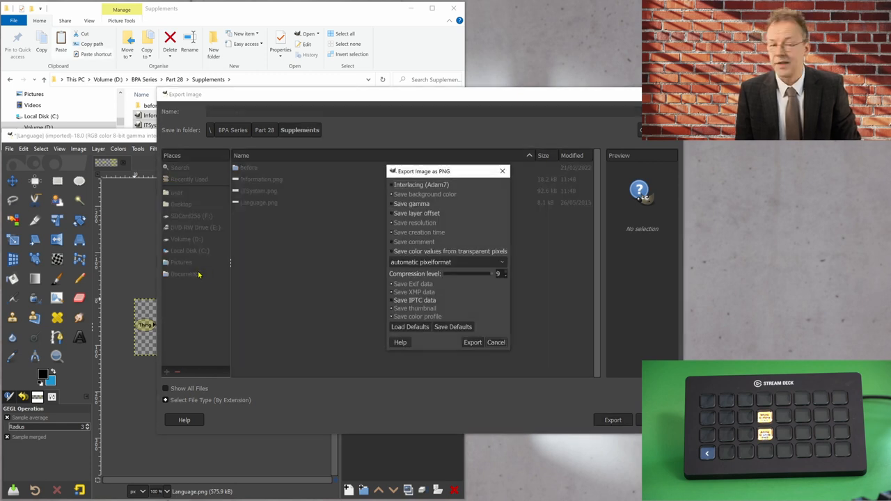
{"action": "left_click", "coordinate": [473, 341]}
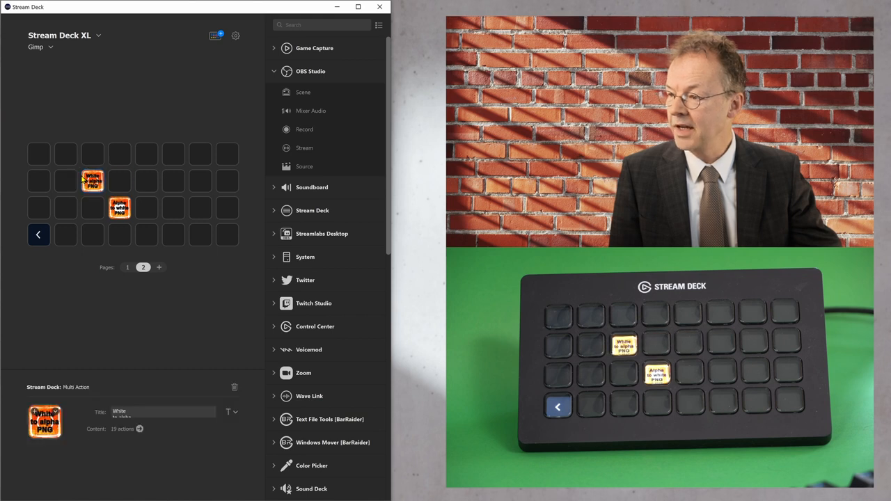
Step: Move the White to alpha PNG key above Alpha to white PNG and expand its 19 actions
{"action": "left_click_drag", "start_coordinate": [92, 181], "coordinate": [197, 188]}
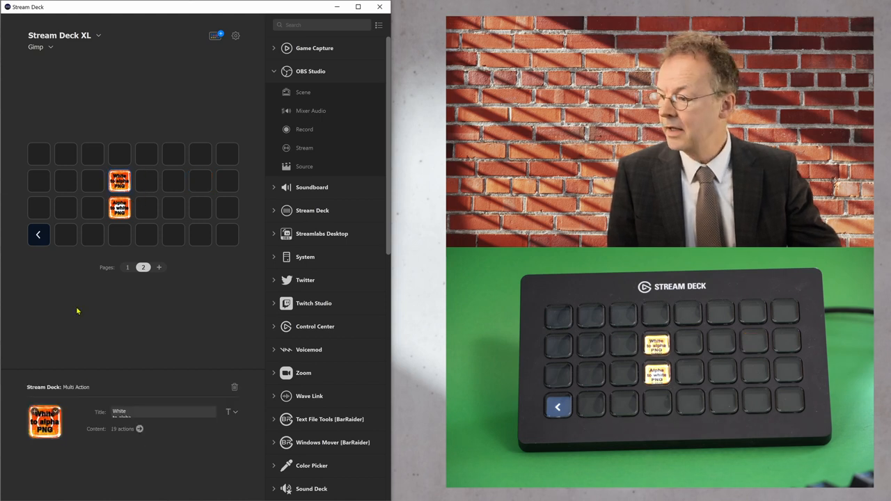
{"action": "mouse_move", "coordinate": [30, 365]}
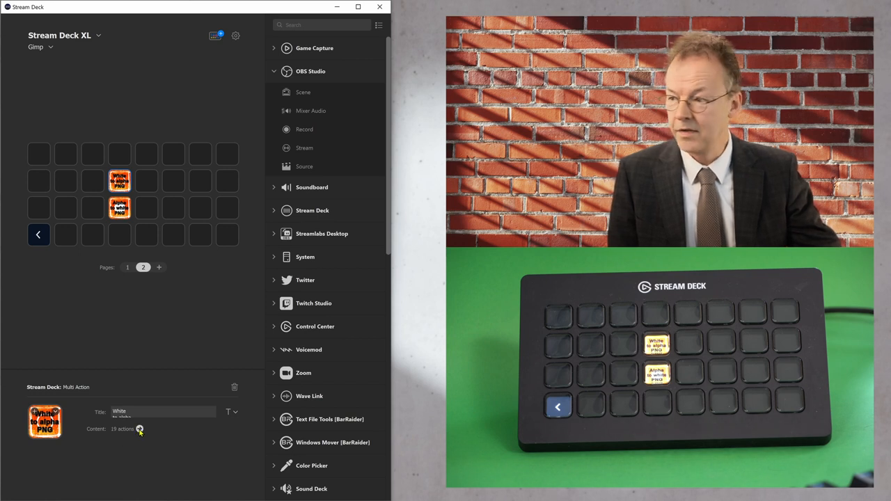
{"action": "mouse_move", "coordinate": [143, 347]}
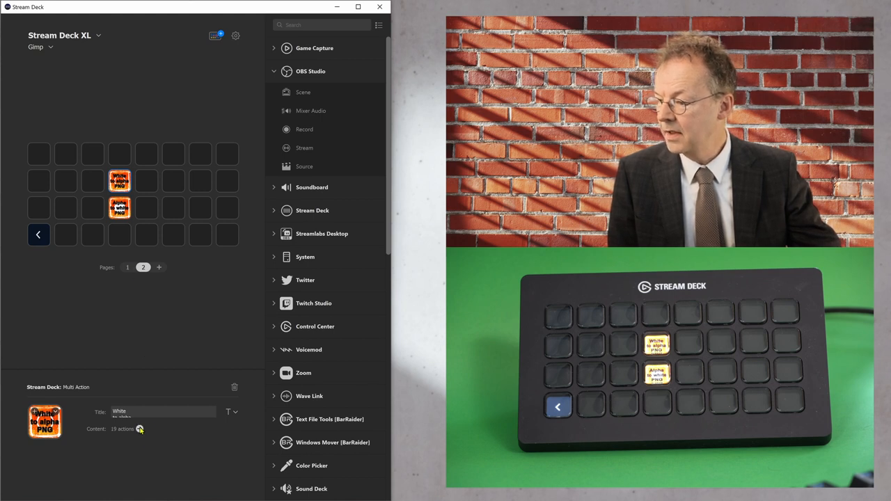
{"action": "left_click", "coordinate": [139, 429]}
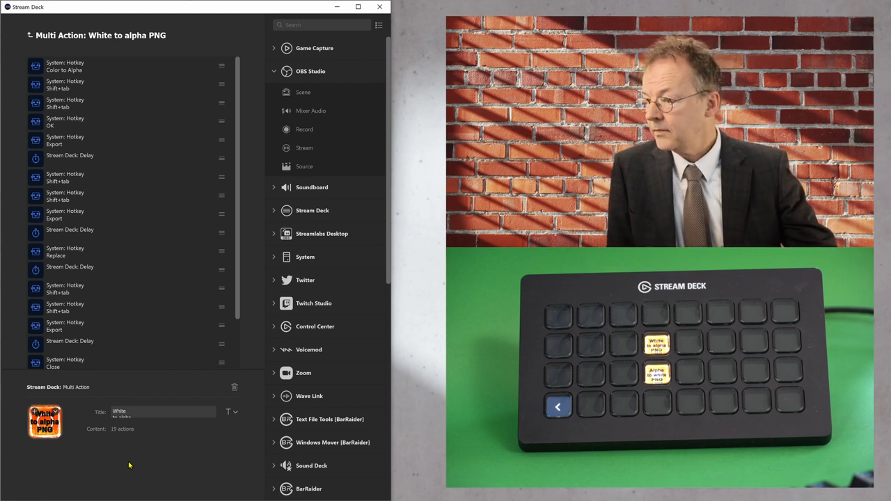
{"action": "scroll", "scroll_direction": "down", "scroll_amount": 3}
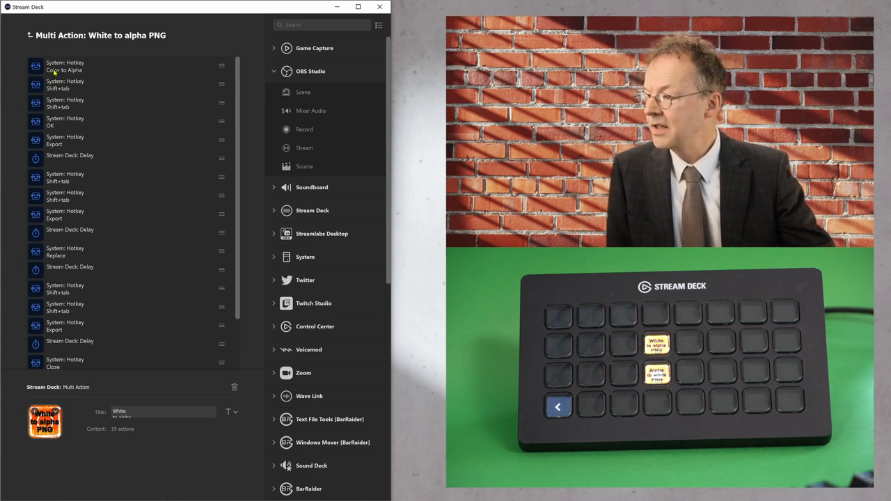
{"action": "left_click", "coordinate": [66, 66]}
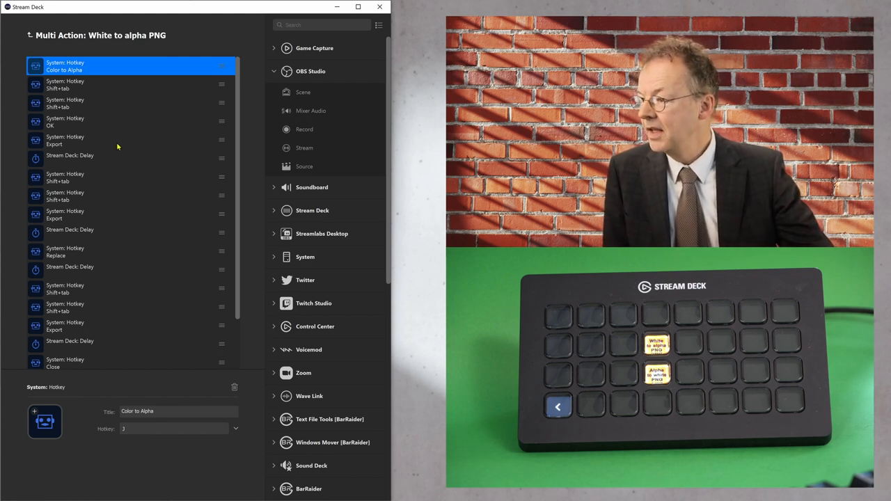
{"action": "left_click", "coordinate": [77, 84]}
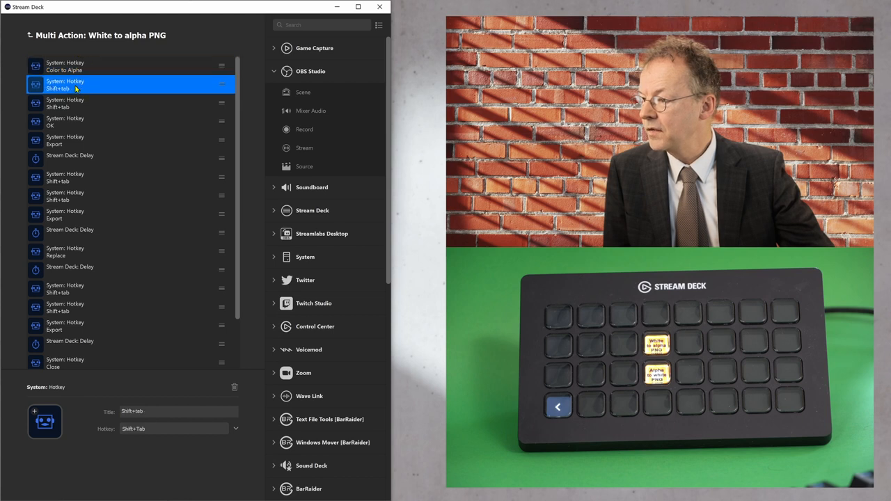
{"action": "left_click", "coordinate": [131, 103]}
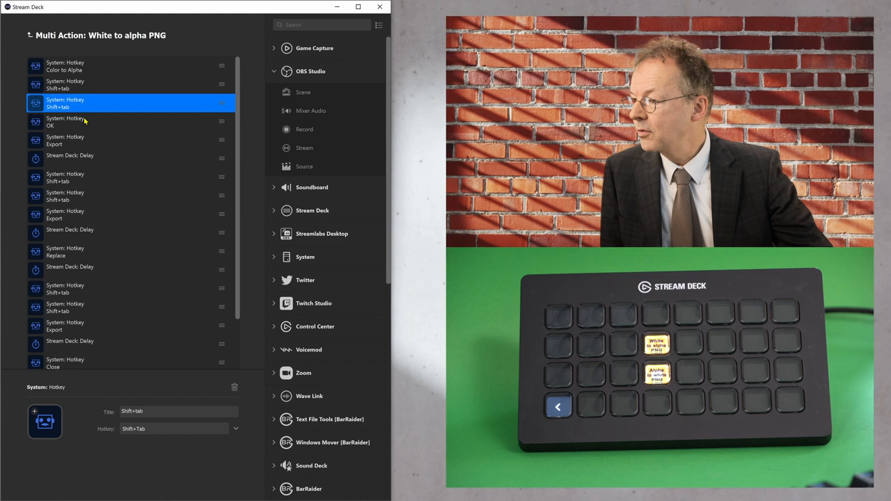
{"action": "left_click", "coordinate": [64, 120]}
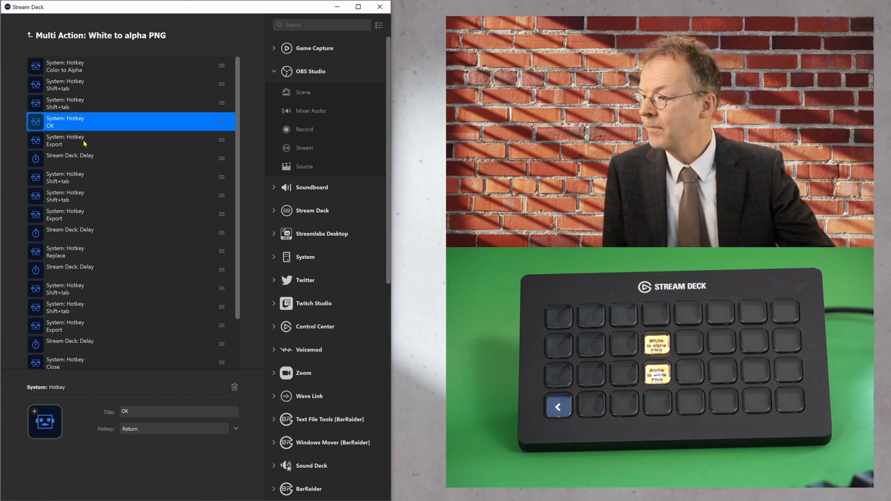
{"action": "left_click", "coordinate": [65, 140]}
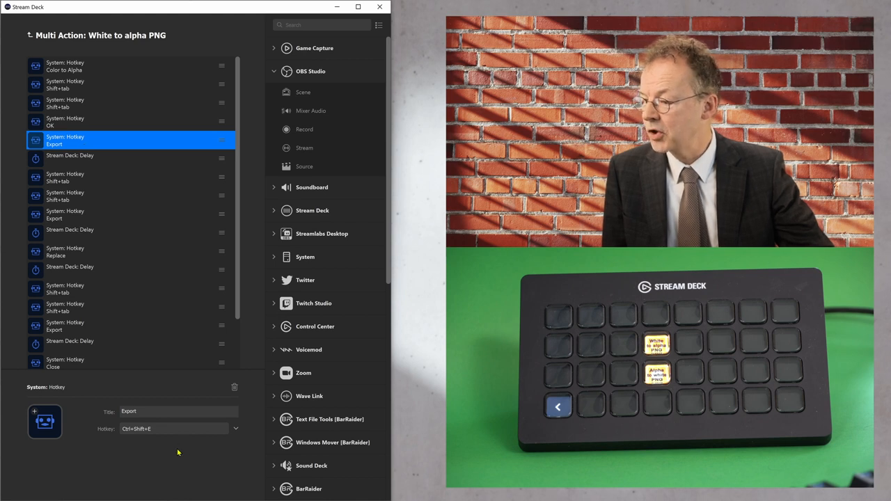
{"action": "mouse_move", "coordinate": [152, 432]}
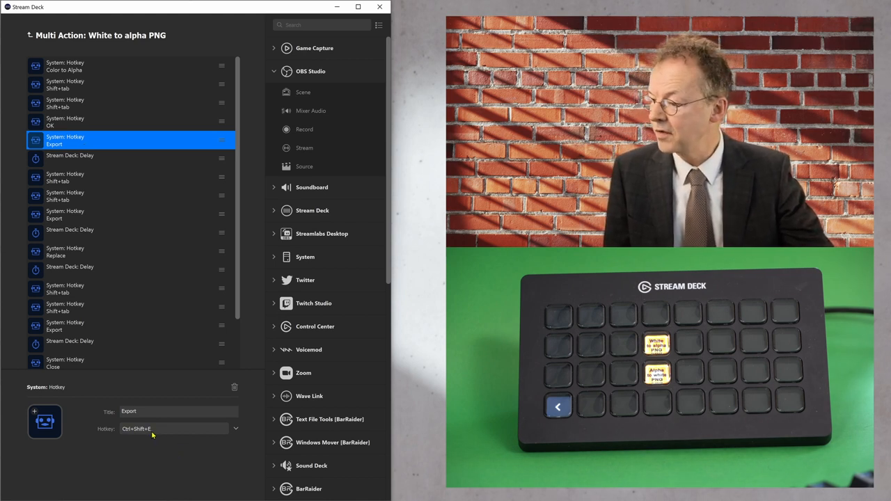
{"action": "mouse_move", "coordinate": [179, 437]}
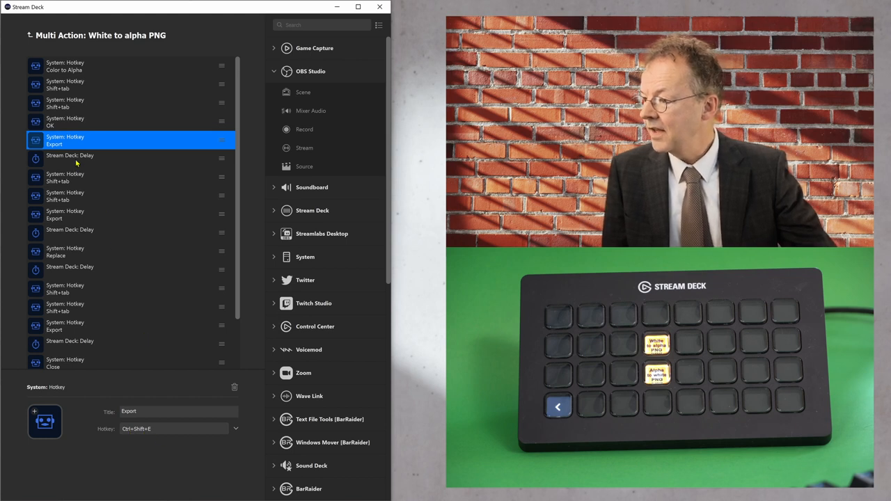
{"action": "left_click", "coordinate": [69, 159]}
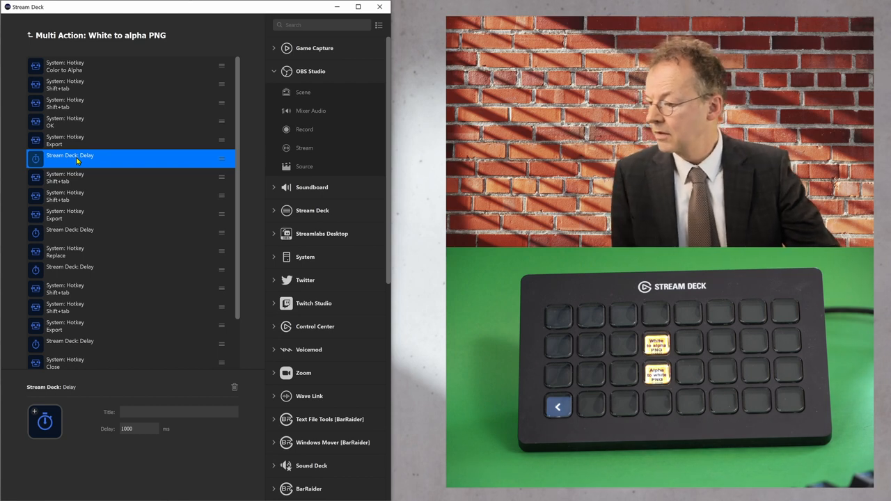
{"action": "mouse_move", "coordinate": [89, 190]}
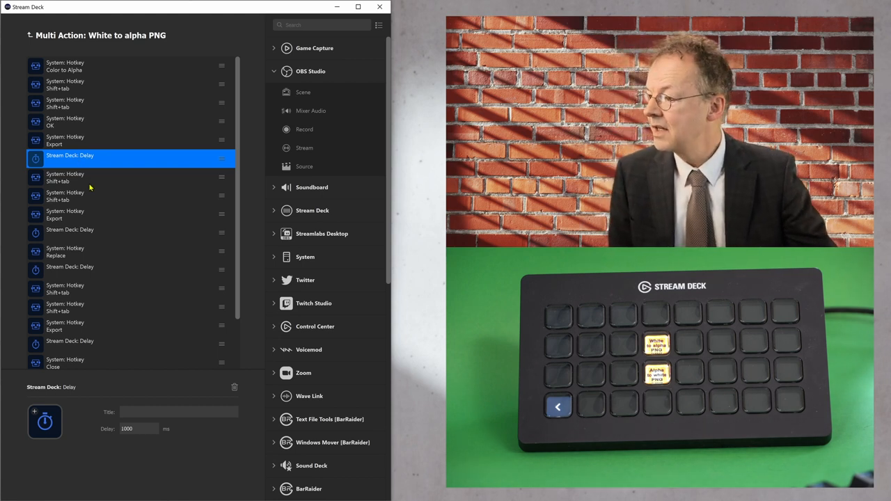
{"action": "left_click", "coordinate": [65, 177]}
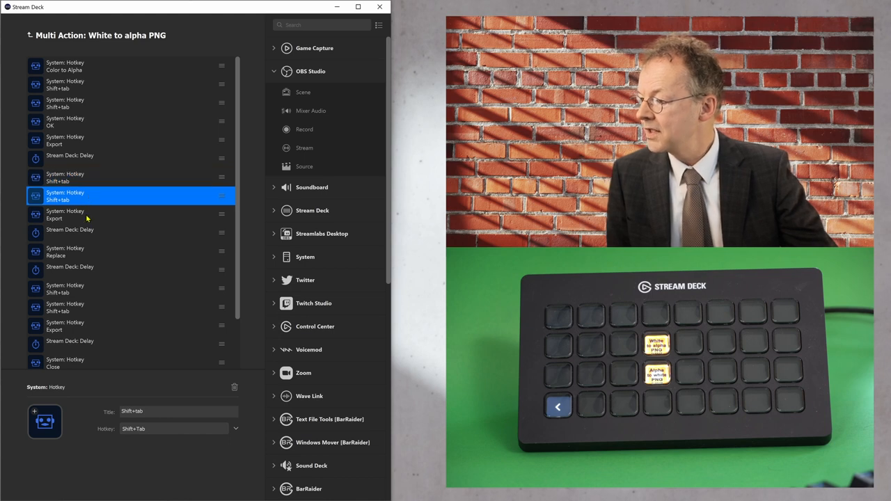
{"action": "left_click", "coordinate": [65, 215]}
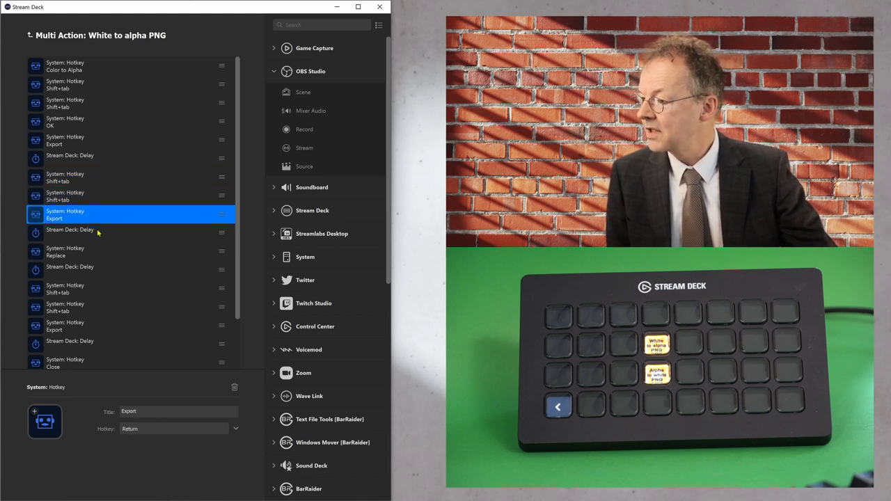
{"action": "left_click", "coordinate": [91, 233]}
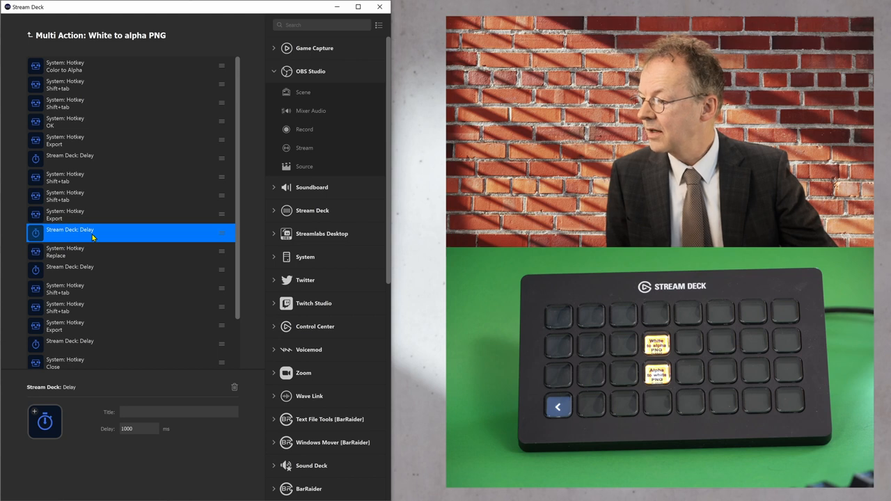
{"action": "scroll", "scroll_direction": "down", "scroll_amount": 3}
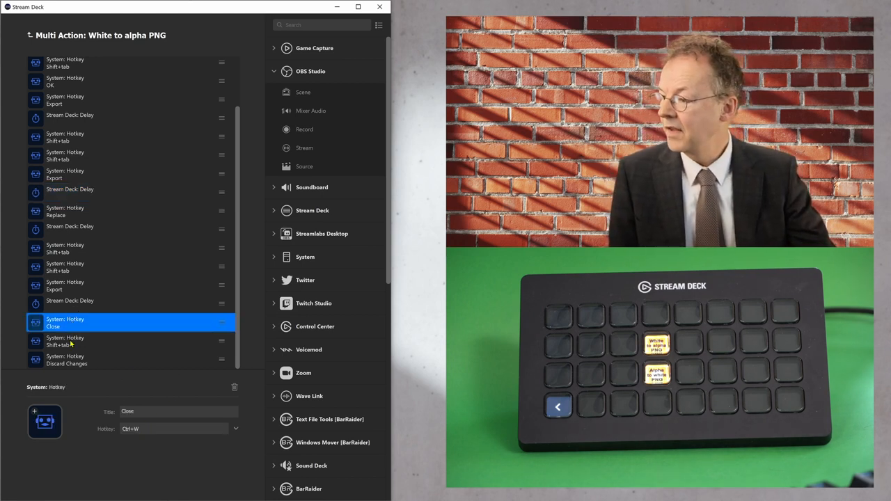
{"action": "left_click", "coordinate": [65, 341]}
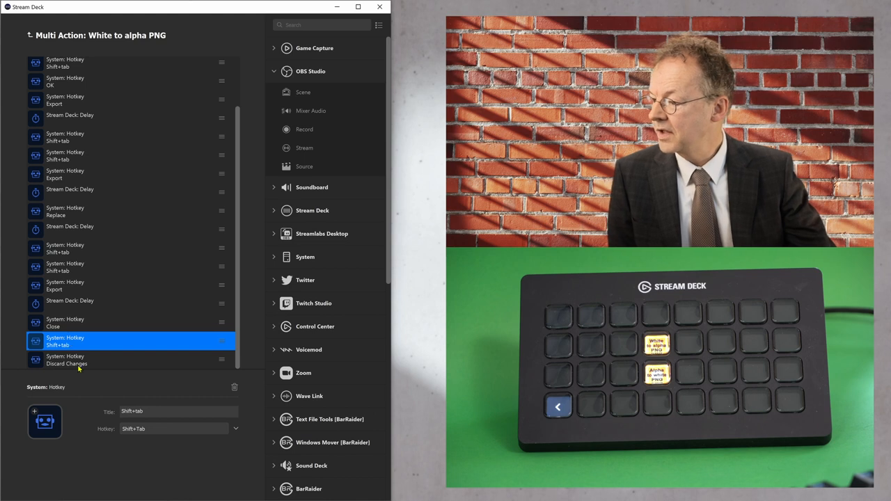
{"action": "left_click", "coordinate": [66, 360]}
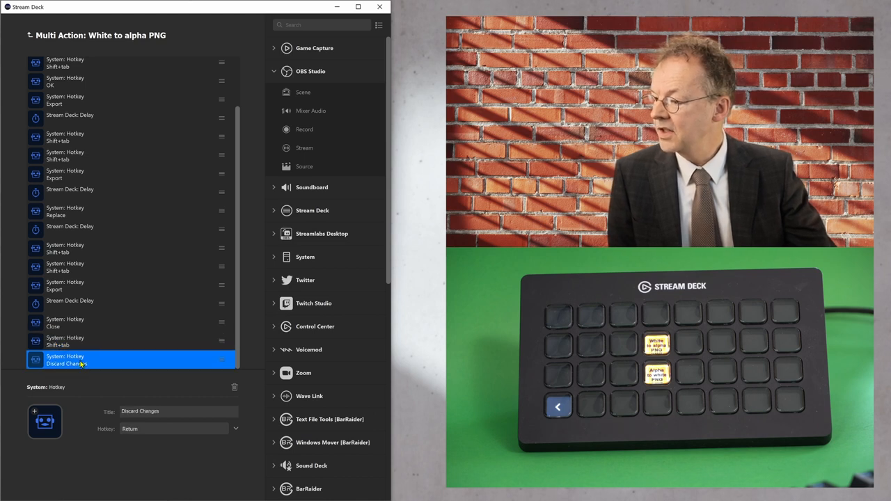